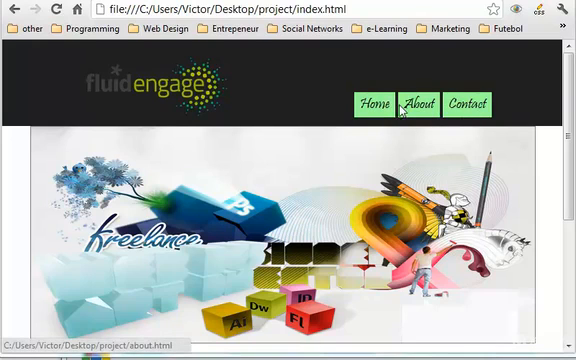
mouse_move(464, 104)
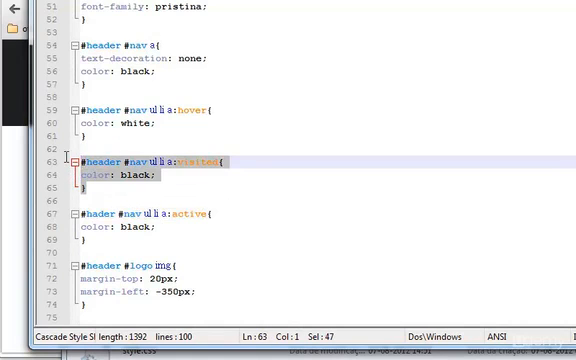
Delete the duplicate #header #nav li a:hover { color: black; } rule from style.css
key("Delete")
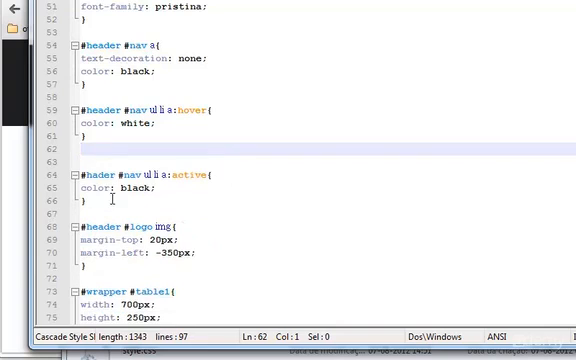
key("Delete")
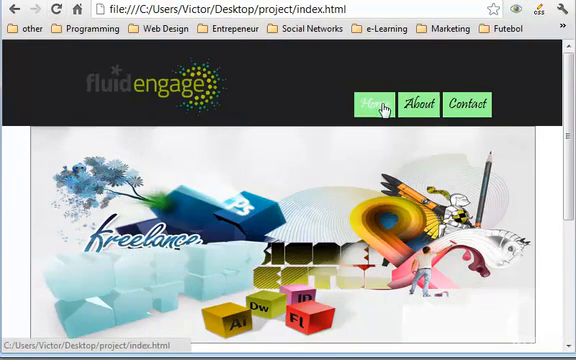
left_click(420, 104)
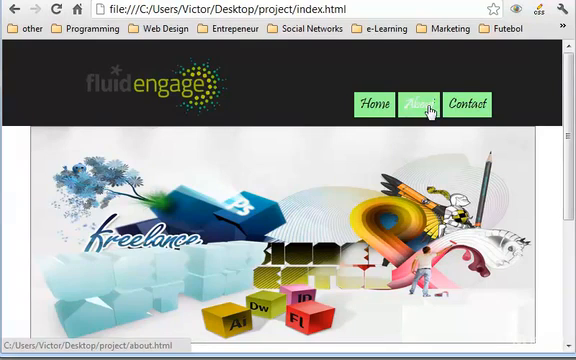
mouse_move(162, 122)
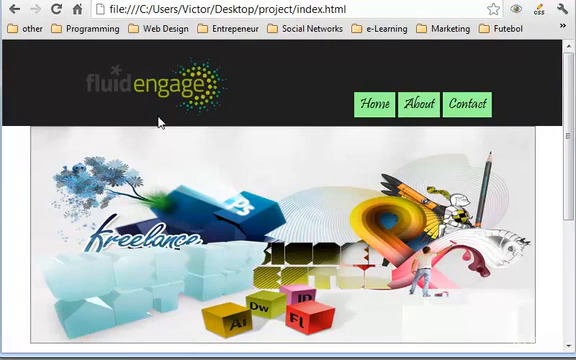
mouse_move(184, 90)
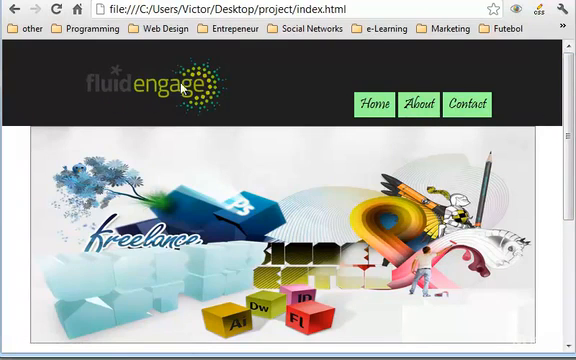
mouse_move(304, 204)
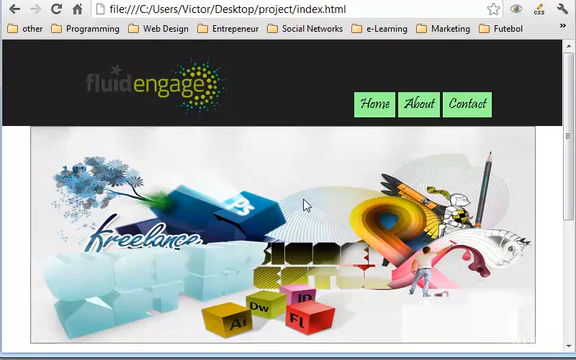
mouse_move(144, 88)
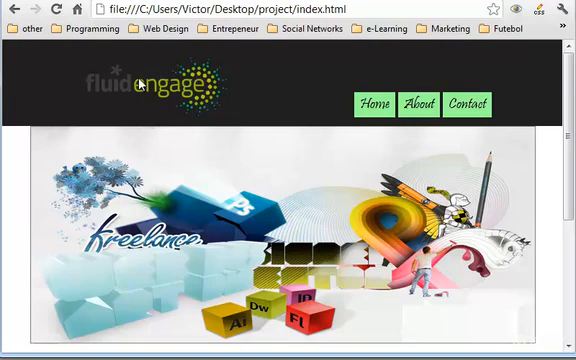
mouse_move(252, 108)
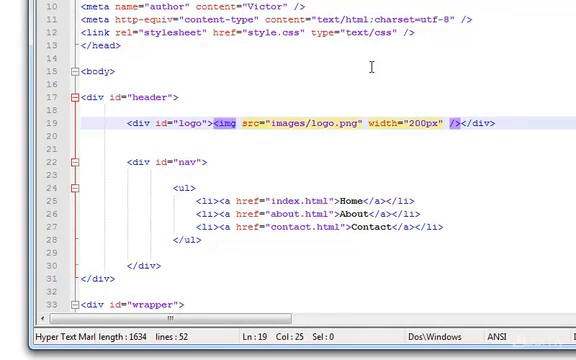
Wrap the logo image in <a href="index.html"> in index.html and contact.html
type("<a hr")
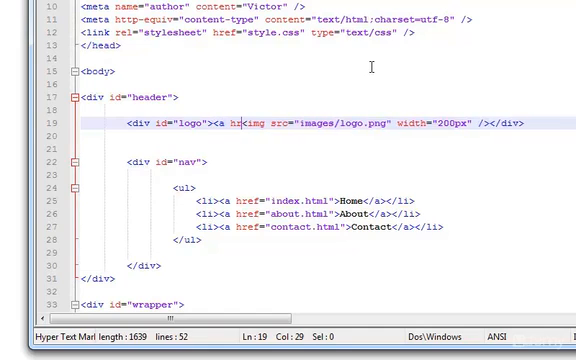
type("ref=\"\">")
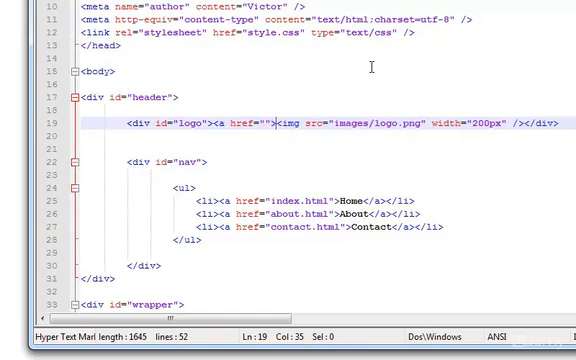
type("index.html")
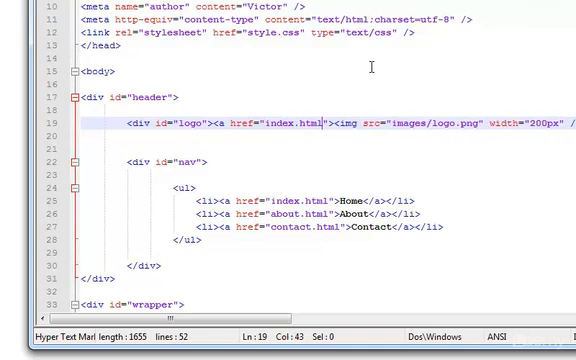
scroll("right", 3)
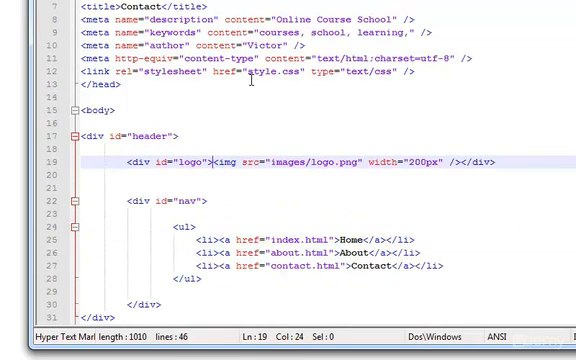
type("<a href=\"index.html\">")
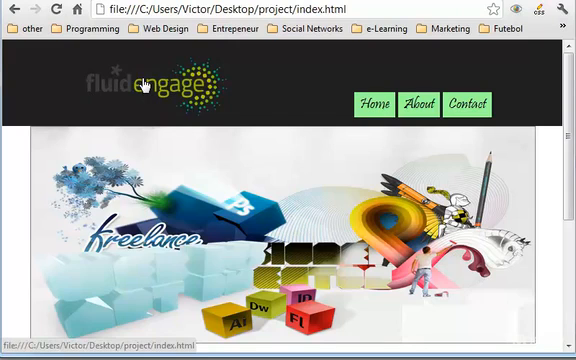
mouse_move(284, 78)
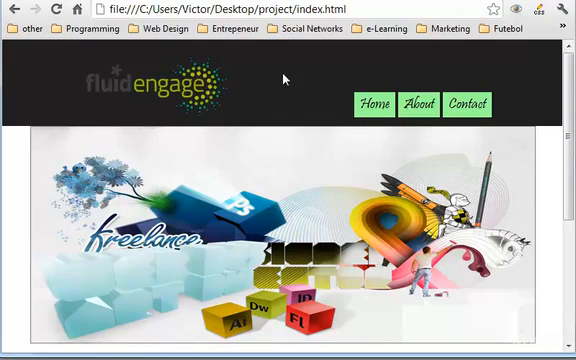
scroll("down", 3)
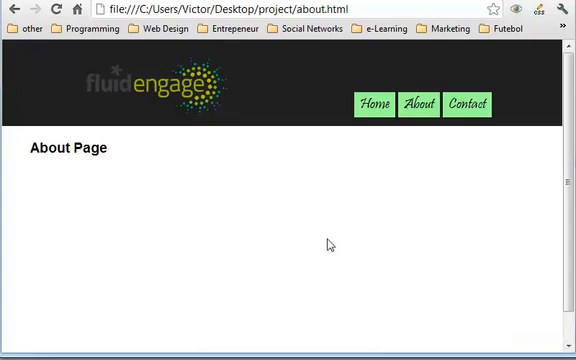
mouse_move(152, 90)
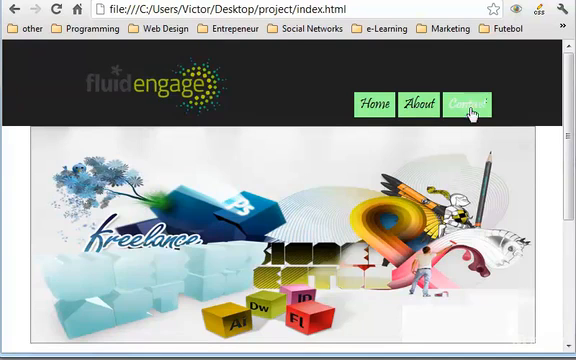
mouse_move(472, 104)
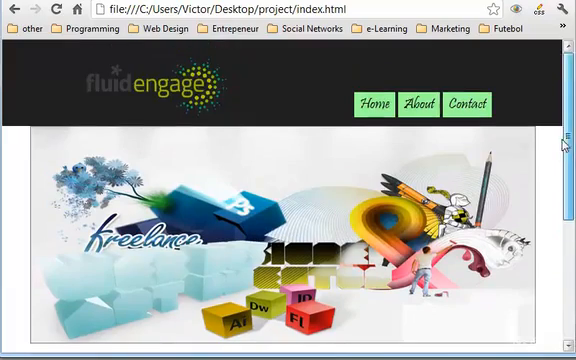
scroll("down", 3)
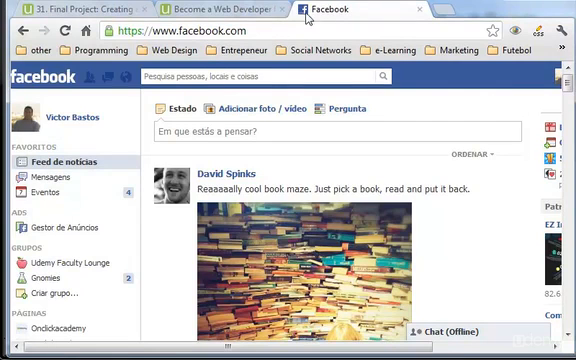
mouse_move(322, 12)
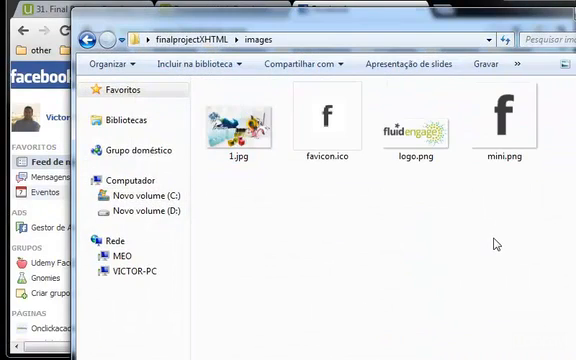
Show the finalproject HTML images folder with favicon.ico, logo.png, mini.png and 1.jpg
left_click(506, 120)
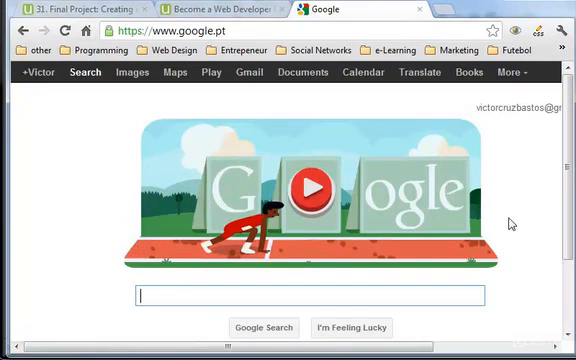
Search for 'favicon' and reach the generator's upload form
type("favicon")
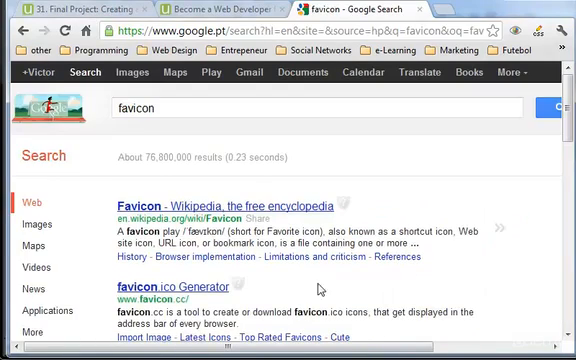
scroll("down", 3)
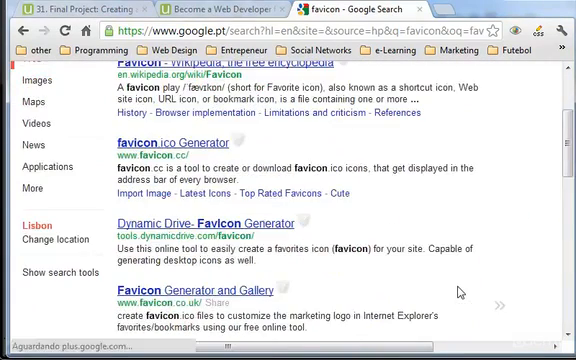
scroll("down", 3)
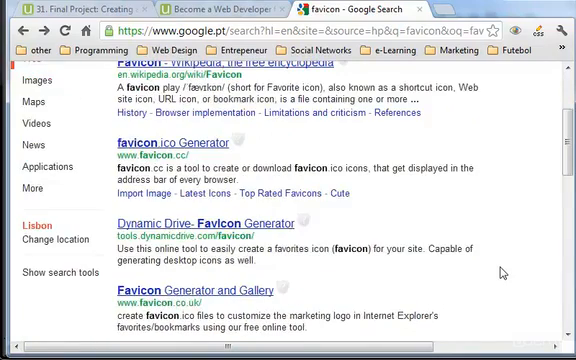
scroll("down", 3)
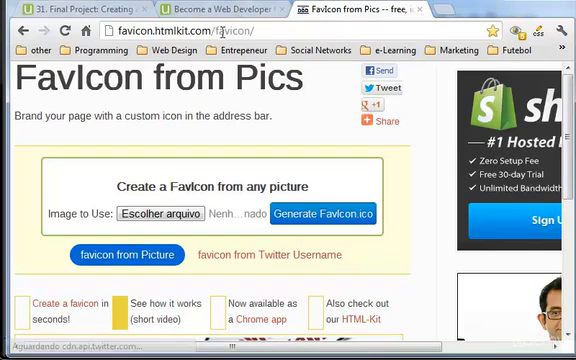
Upload mini.png from the site's images folder and generate favicon.ico from it
left_click(376, 120)
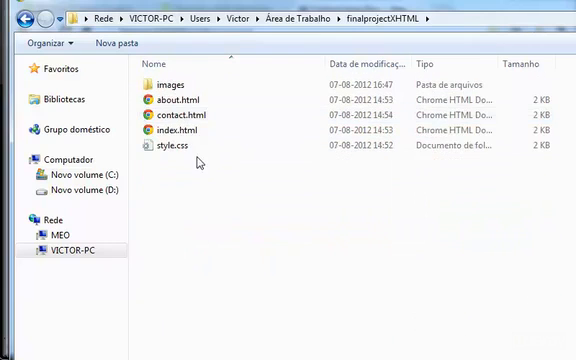
double_click(184, 82)
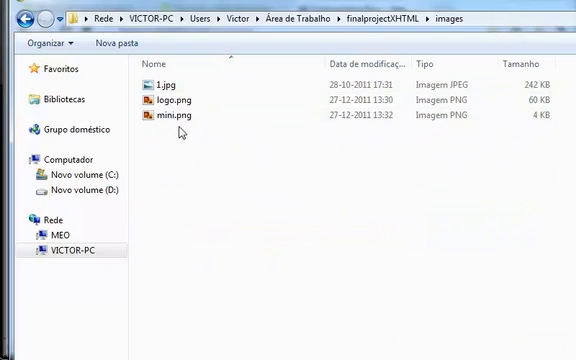
left_click(178, 114)
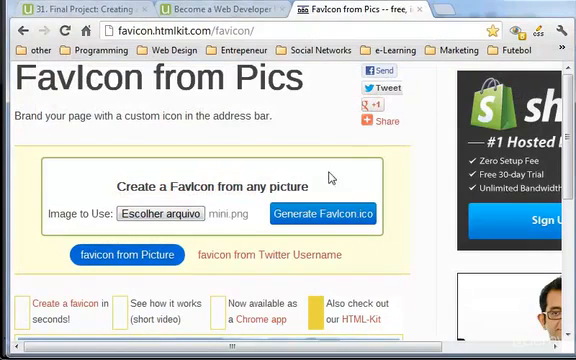
left_click(322, 216)
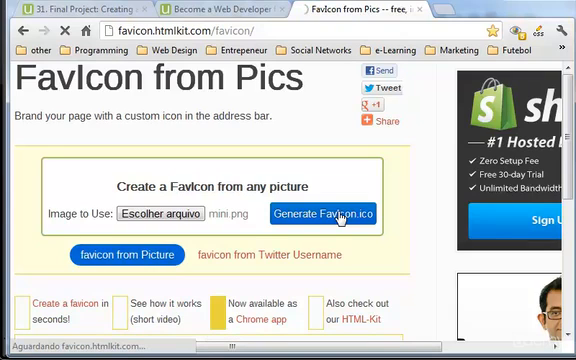
left_click(320, 214)
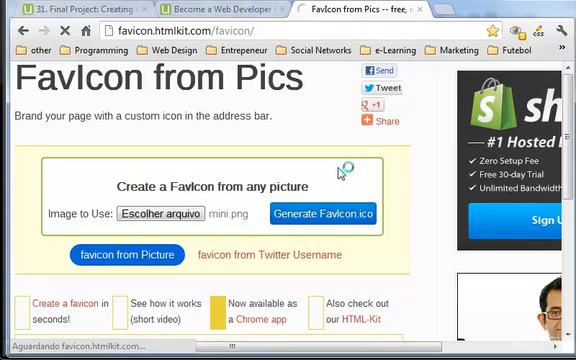
left_click(324, 214)
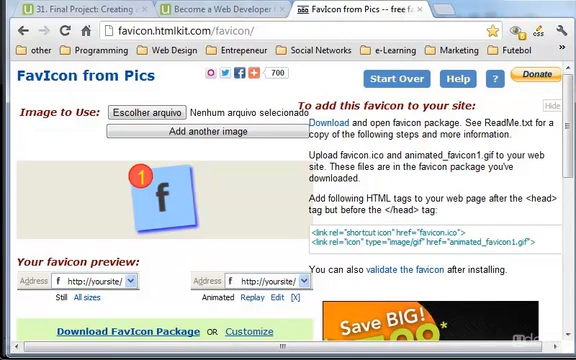
mouse_move(164, 256)
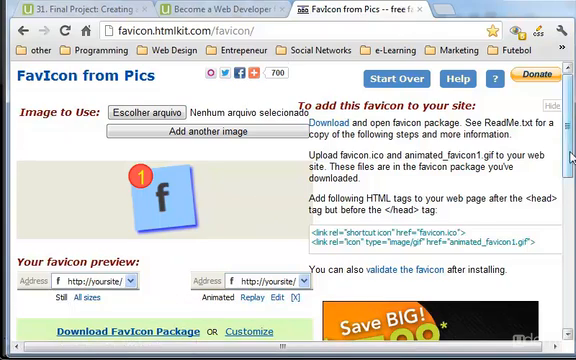
Review the generated favicon preview and reach the download package link
scroll("down", 3)
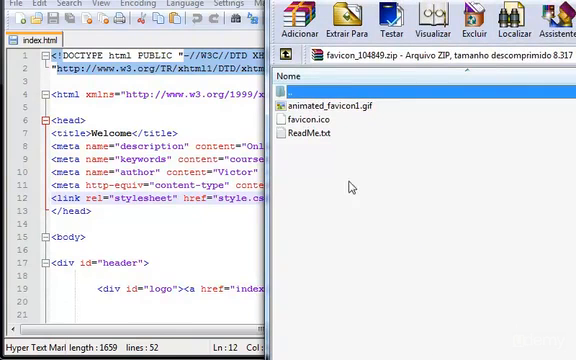
Select favicon.ico in the WinRAR archive for extraction into the images folder
left_click(340, 104)
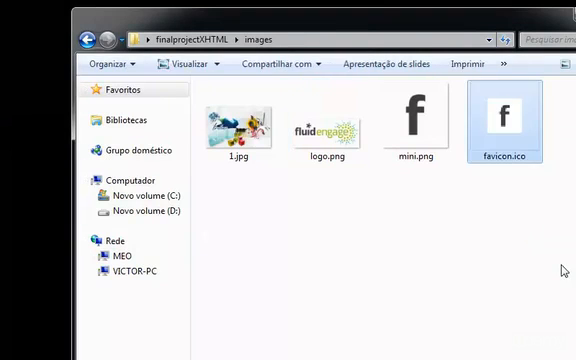
mouse_move(500, 218)
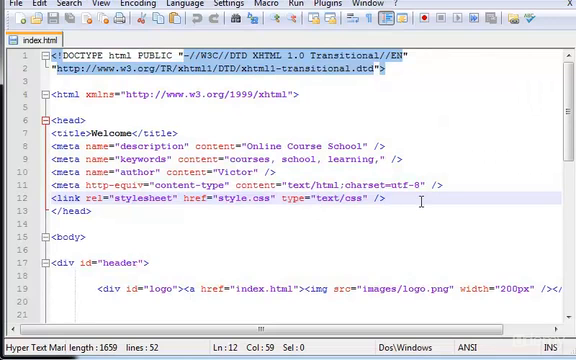
Add <link rel="shortcut icon" href="images/favicon after the stylesheet link in index.html's head
key("Return")
type("<link")
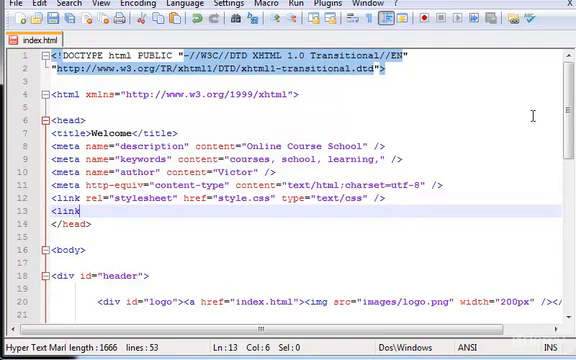
type("rel")
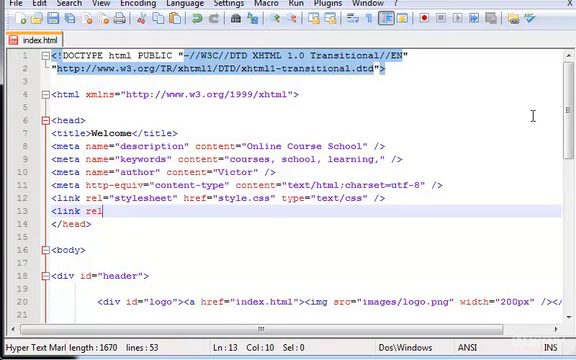
type("=\"")
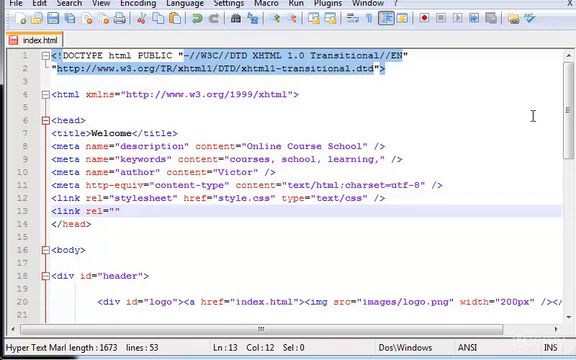
type("shortcut")
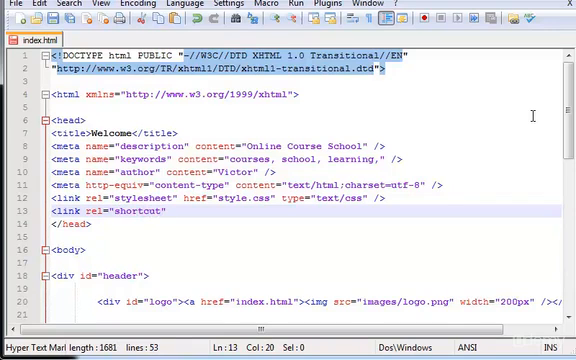
type("icon")
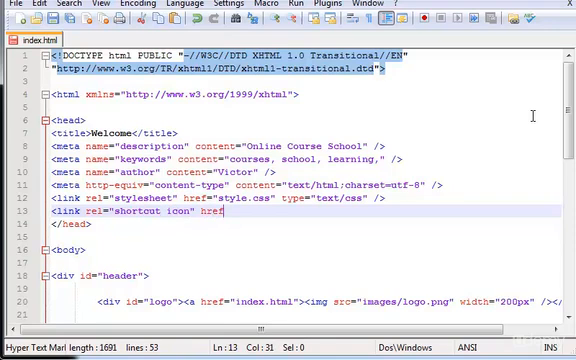
type("\"\"")
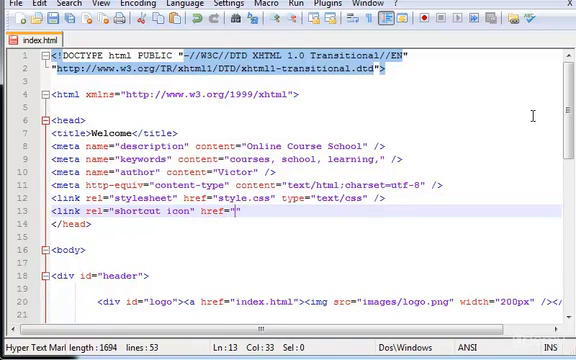
type("images/")
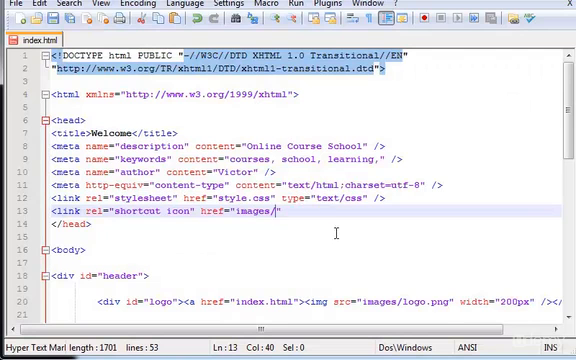
type("f")
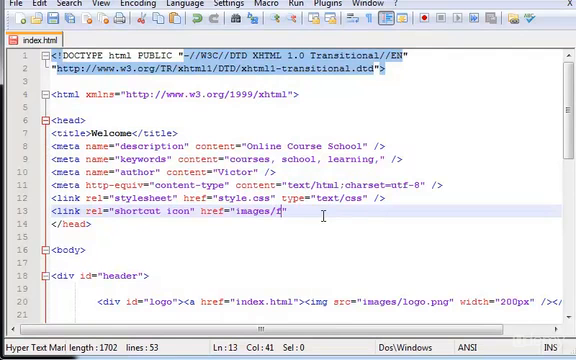
type("avicon")
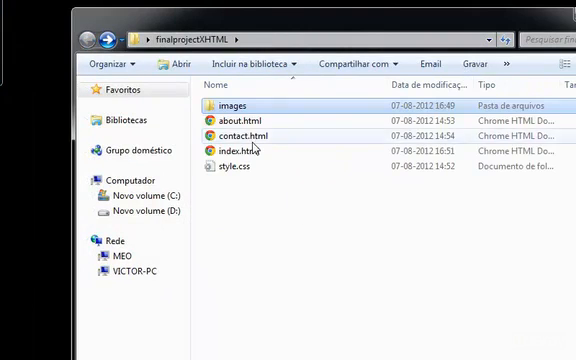
Open index.html from Explorer with Firefox via Abrir com
right_click(232, 152)
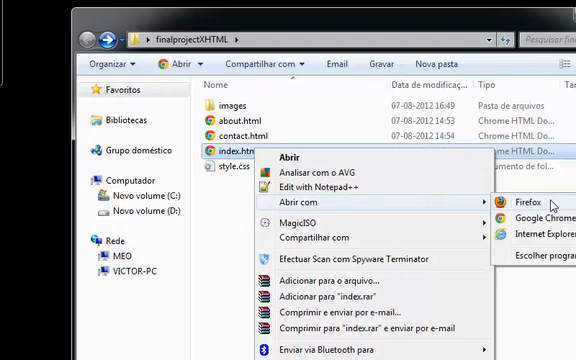
left_click(528, 202)
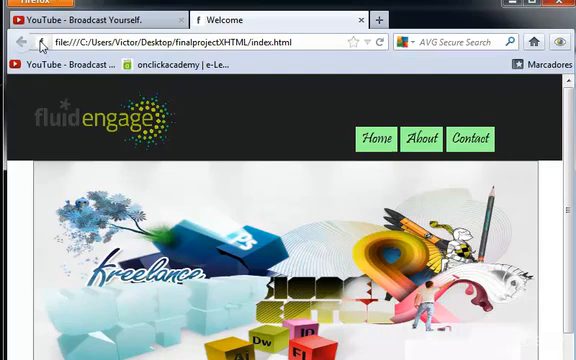
mouse_move(204, 20)
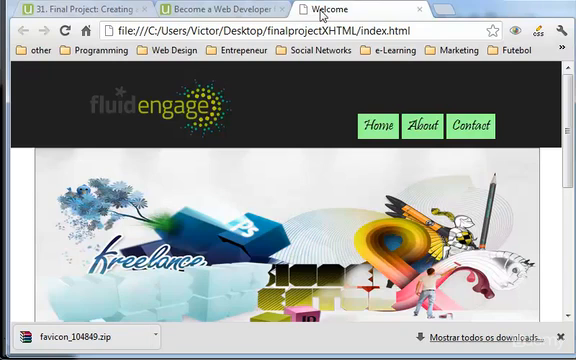
mouse_move(268, 240)
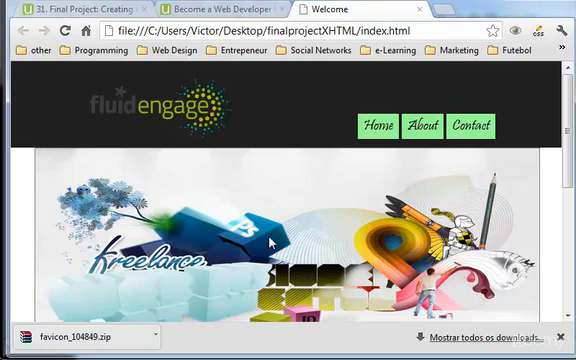
mouse_move(258, 250)
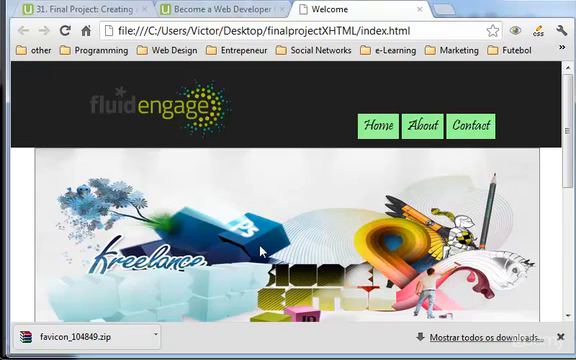